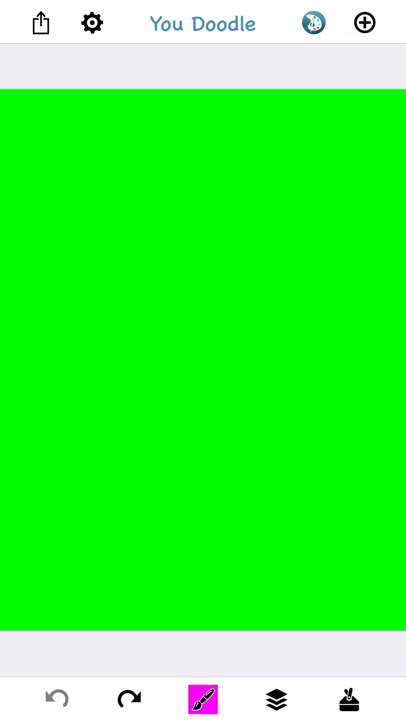
# - Insert a smiling smiley image onto the foreground of the green canvas, uncropped
pyautogui.click(276, 696)
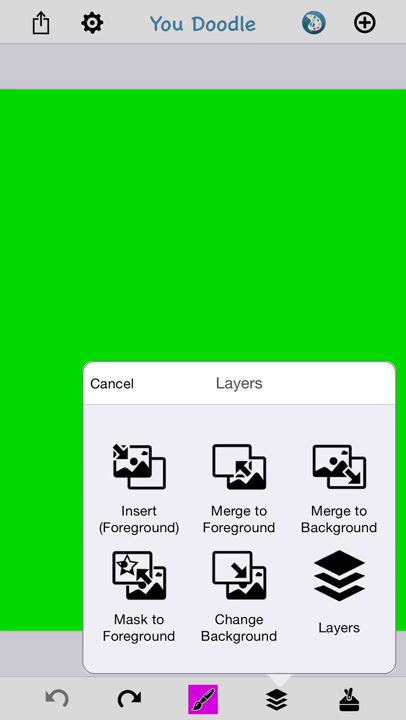
pyautogui.click(140, 482)
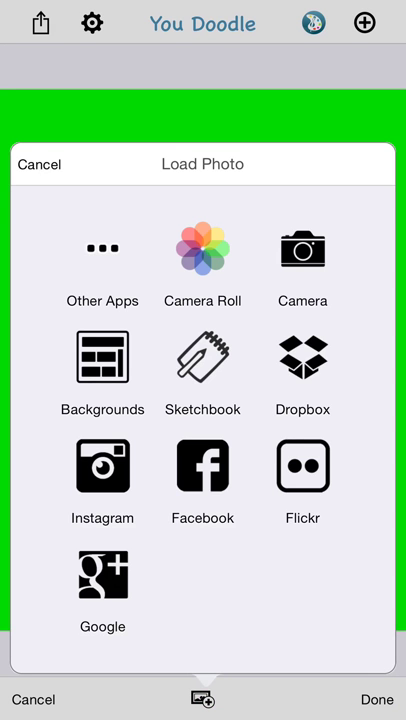
pyautogui.click(102, 384)
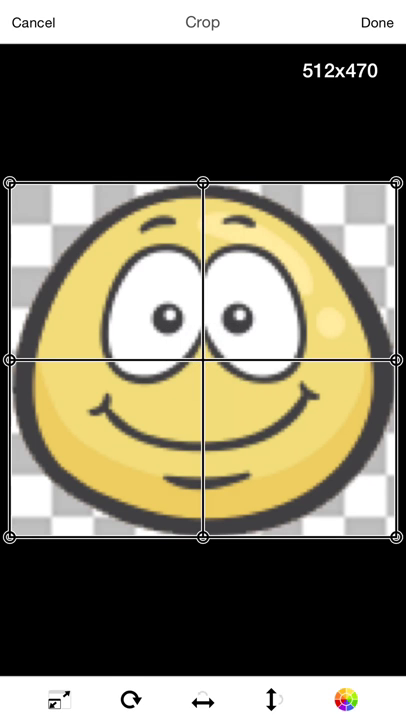
pyautogui.click(376, 22)
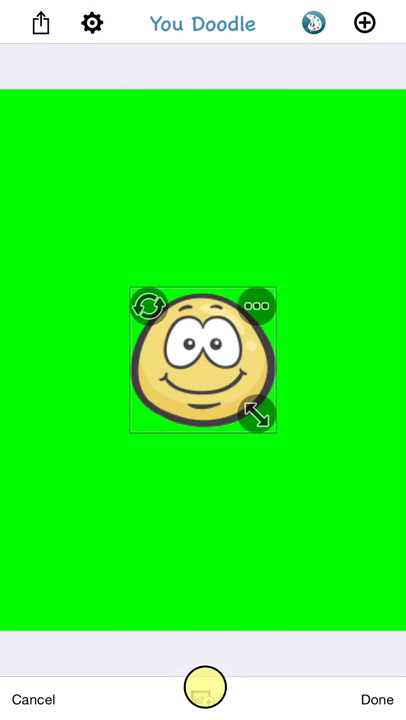
# - Add a winking smiley to the canvas and load a worried smiley as a third image
pyautogui.click(204, 700)
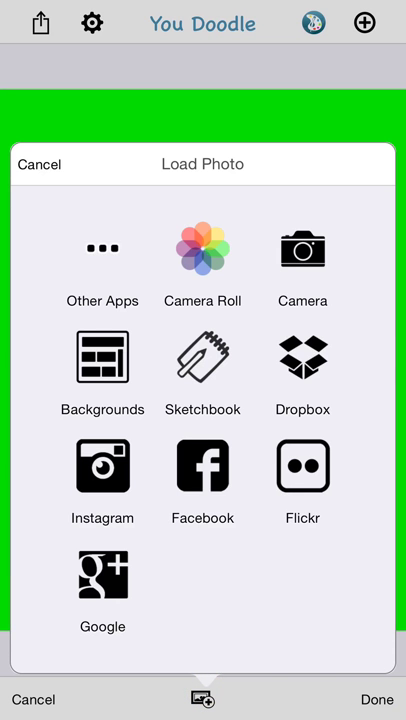
pyautogui.click(102, 368)
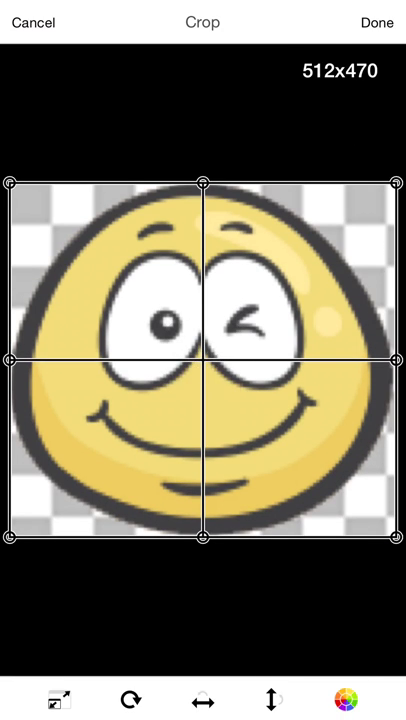
pyautogui.click(374, 22)
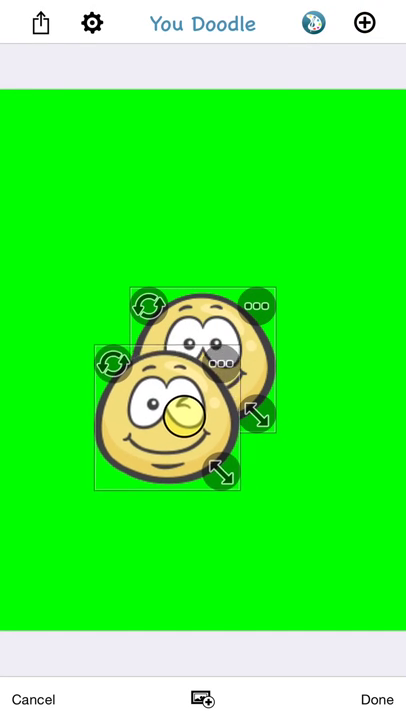
pyautogui.click(202, 698)
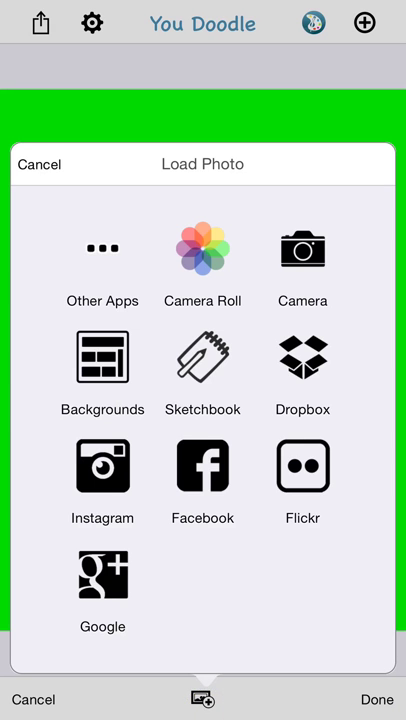
pyautogui.click(102, 384)
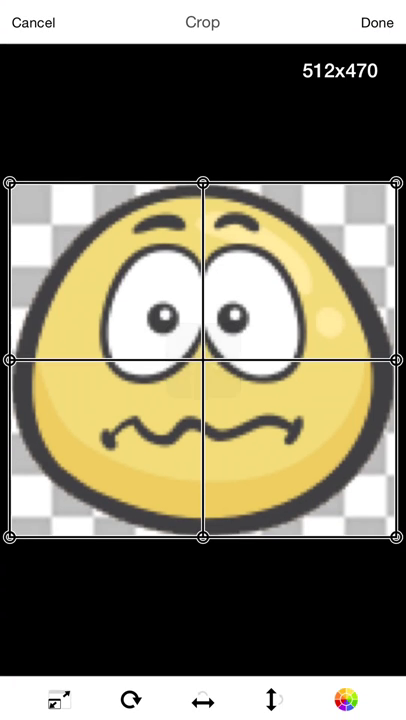
# - Place the worried smiley, then tilt and nudge the winking smiley across the middle
pyautogui.click(372, 20)
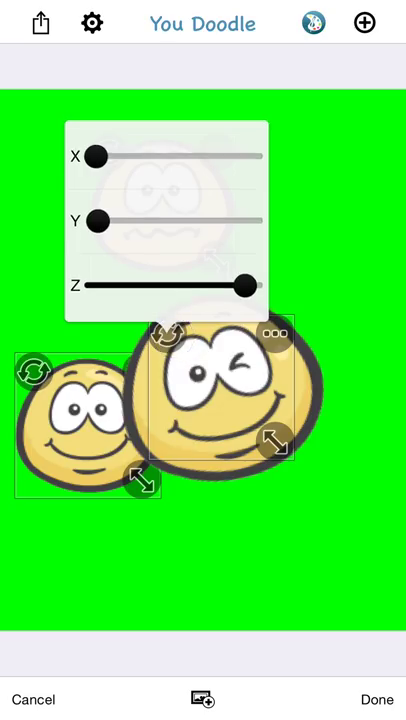
pyautogui.moveTo(96, 156); pyautogui.dragTo(150, 156)
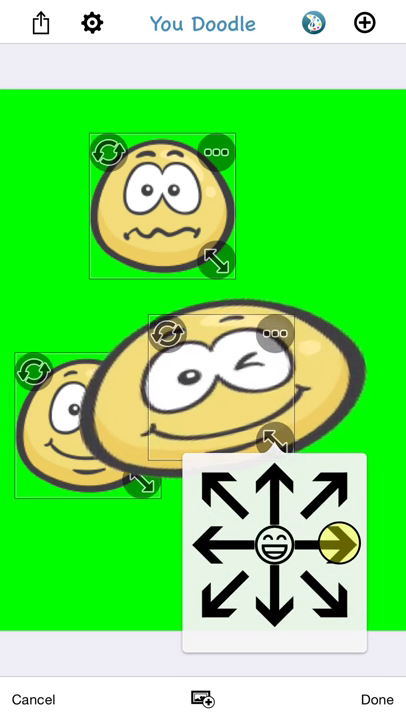
pyautogui.click(336, 544)
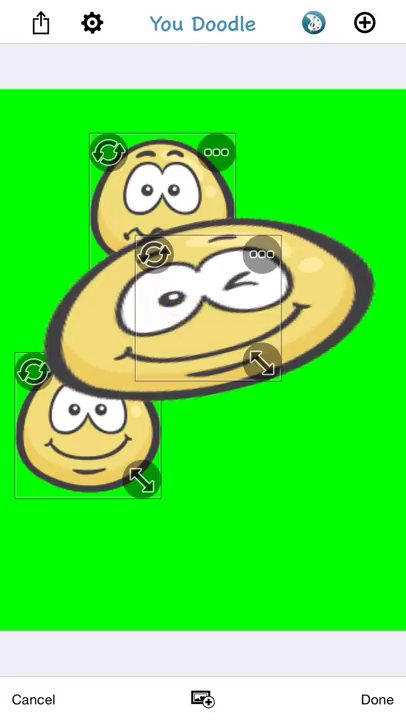
# - Move the winking smiley under the other two smileys via its ••• menu
pyautogui.click(258, 256)
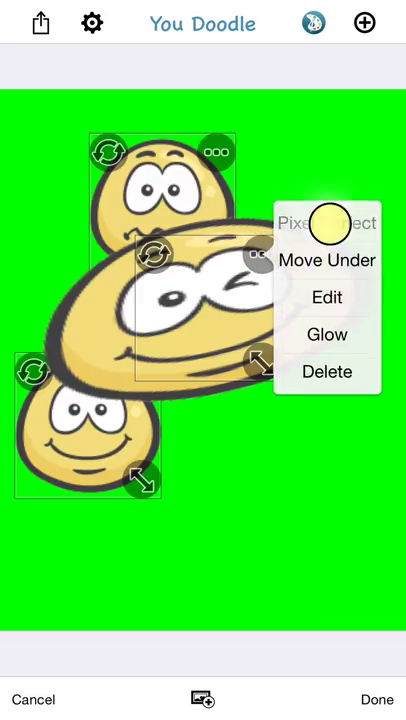
pyautogui.click(328, 260)
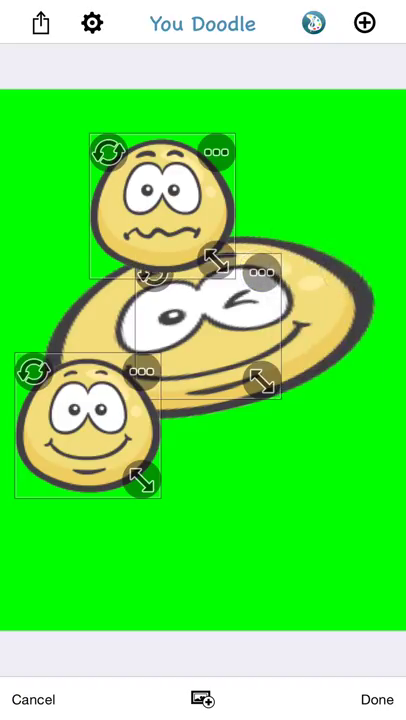
pyautogui.click(264, 272)
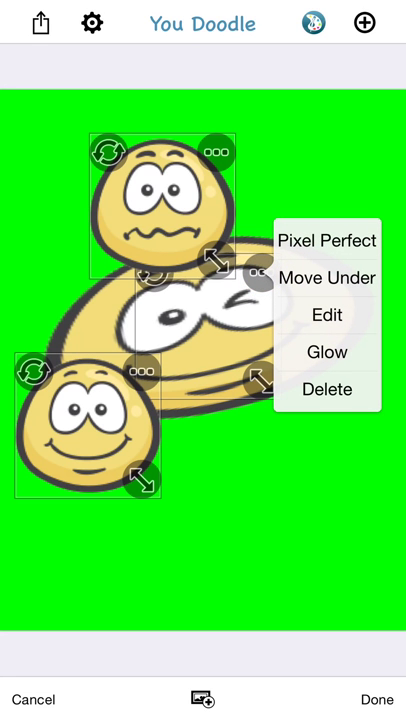
# - Apply the Swirl effect to the winking smiley image
pyautogui.click(324, 316)
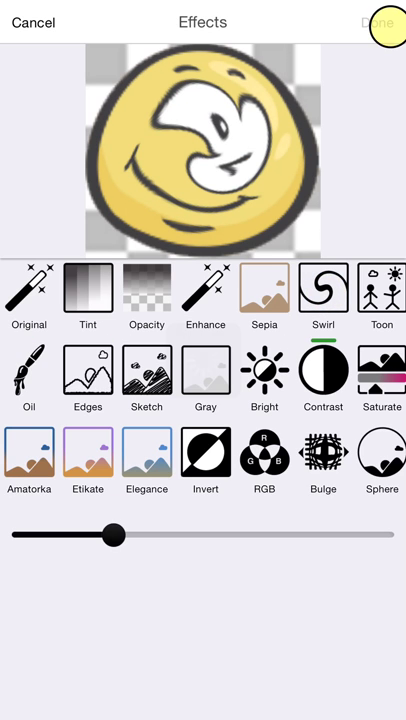
pyautogui.click(384, 22)
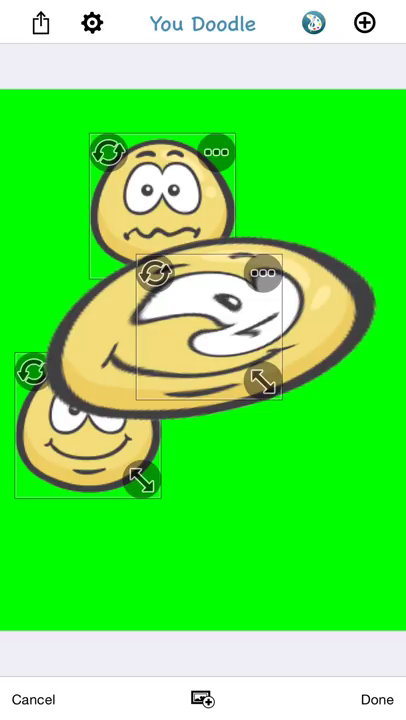
# - Merge the smileys onto the canvas, then swap layers so green covers the artwork
pyautogui.click(372, 698)
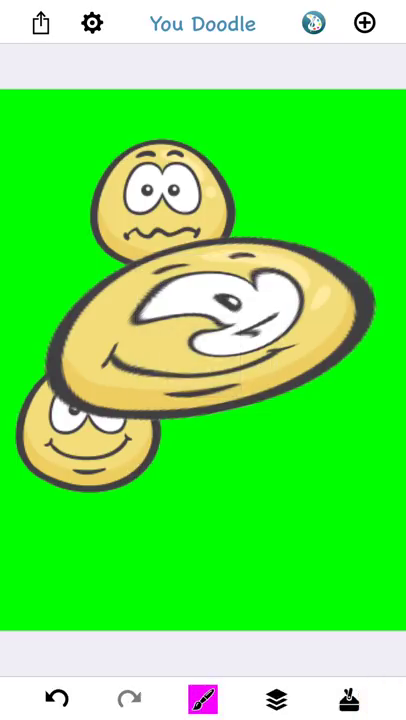
pyautogui.click(276, 696)
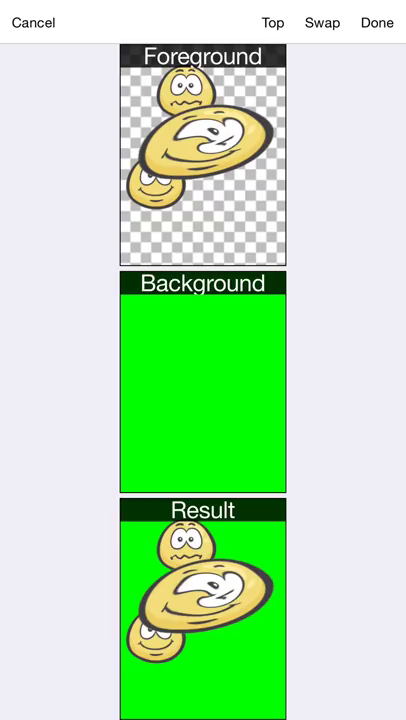
pyautogui.click(322, 22)
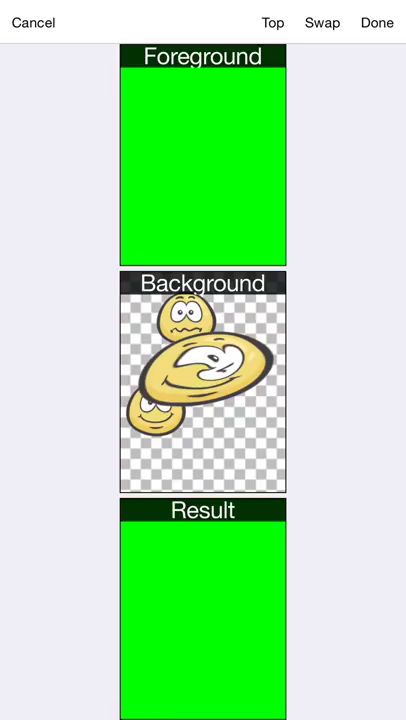
pyautogui.click(376, 22)
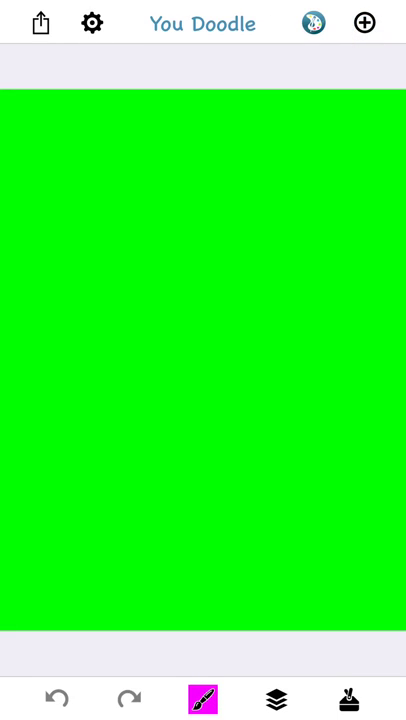
# - Erase an oval hole in the green fill with the eraser, revealing the smileys beneath
pyautogui.click(200, 696)
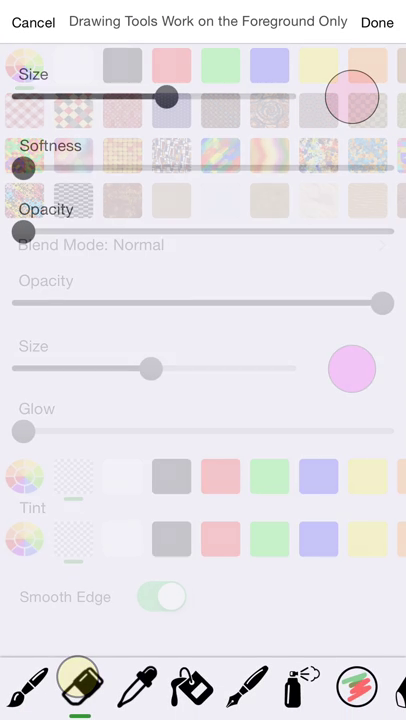
pyautogui.click(376, 22)
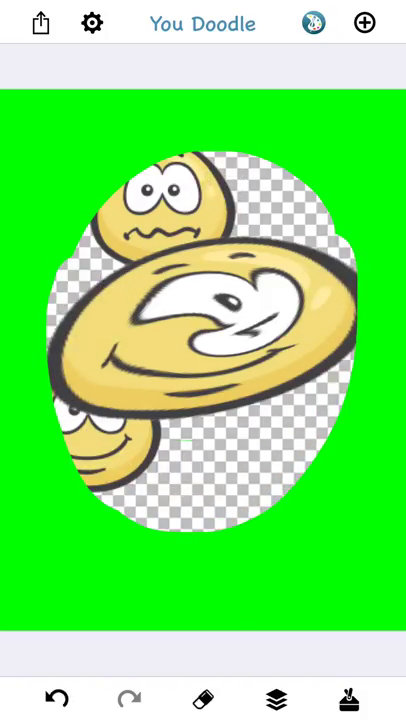
pyautogui.click(276, 698)
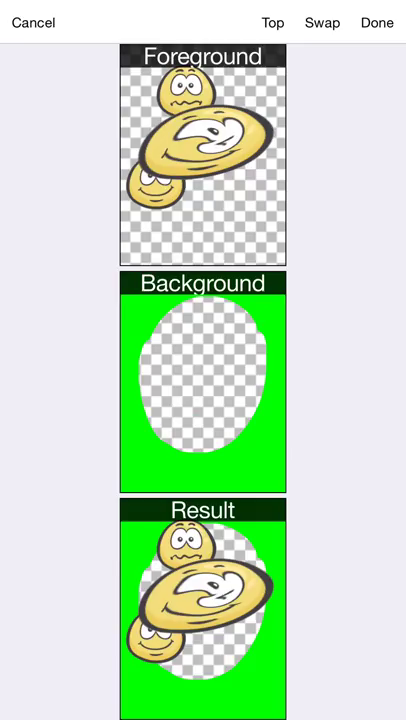
# - Reorder the layer list with Top so the oval-cut green background shows first
pyautogui.click(272, 22)
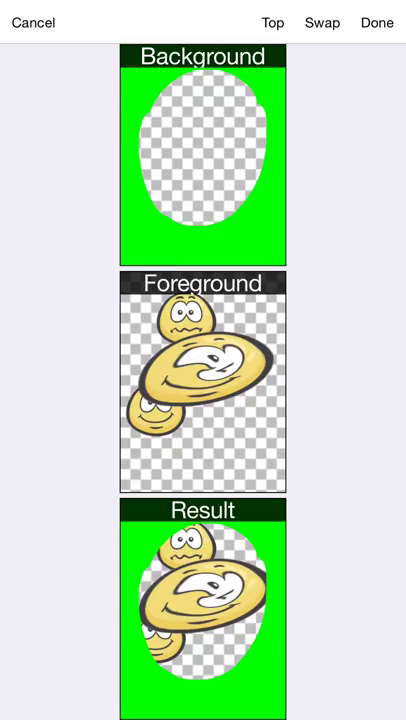
pyautogui.click(376, 22)
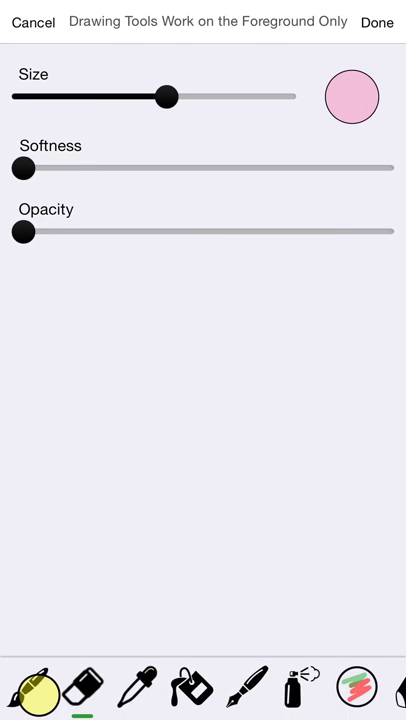
# - Paint a thick pink brush scribble below the smileys on the foreground layer
pyautogui.click(376, 22)
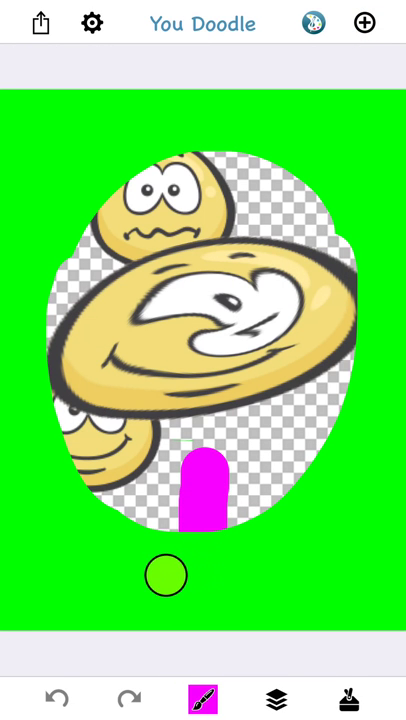
pyautogui.moveTo(168, 576); pyautogui.dragTo(336, 528)
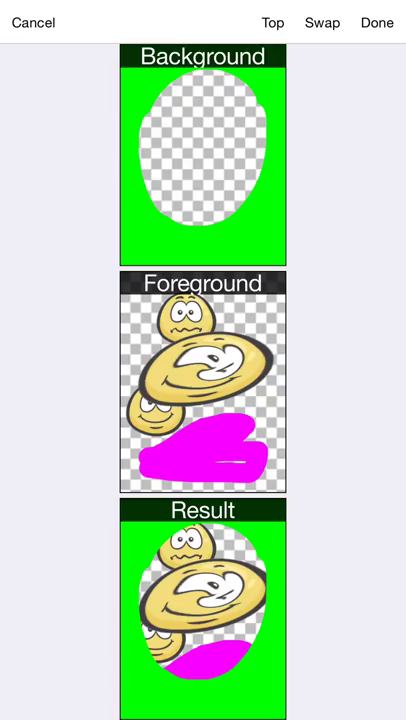
# - Swap layers so the smileys and pink scribble lie over the green oval frame
pyautogui.click(322, 22)
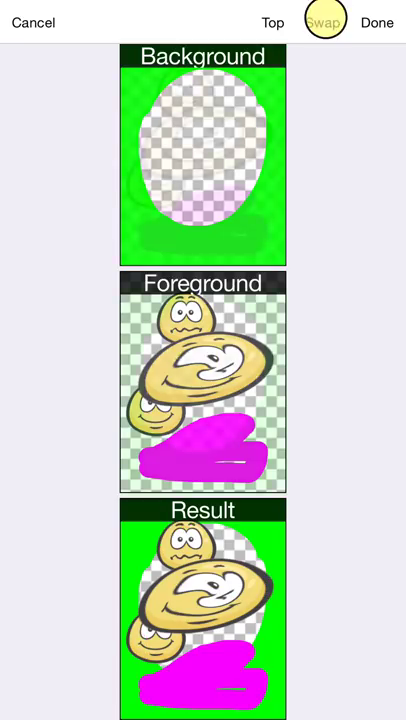
pyautogui.click(324, 22)
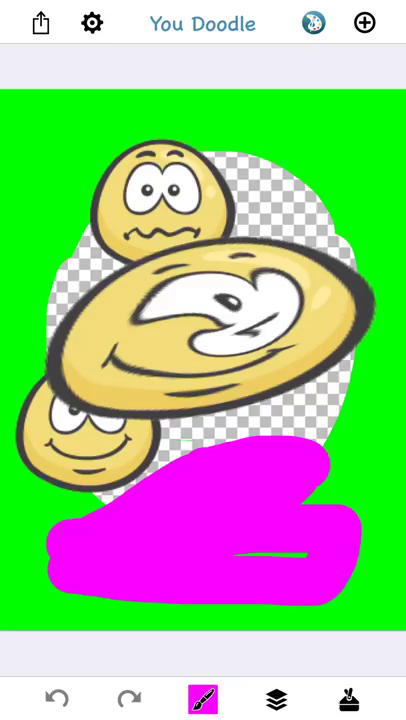
# - Merge everything to the foreground and list the foreground first, leaving the background empty
pyautogui.click(276, 696)
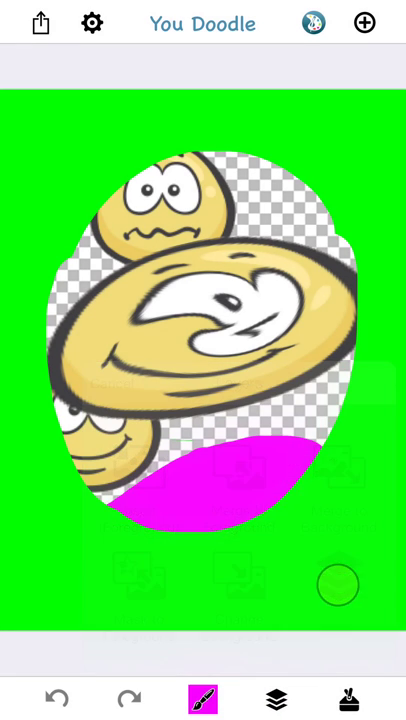
pyautogui.click(276, 698)
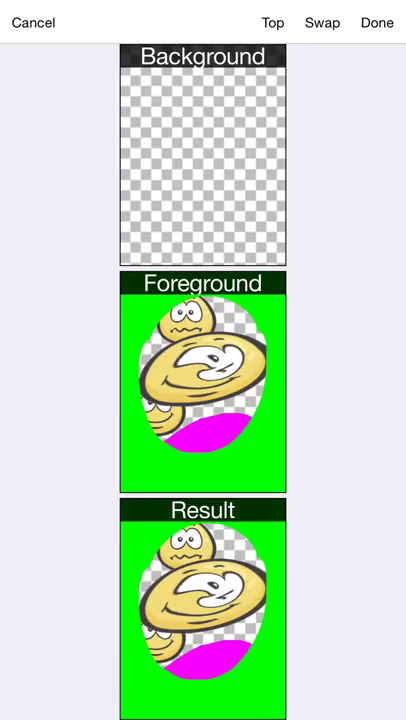
pyautogui.click(272, 22)
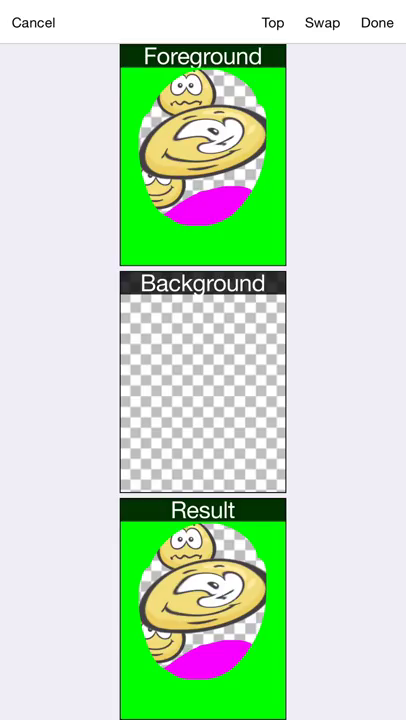
pyautogui.click(376, 22)
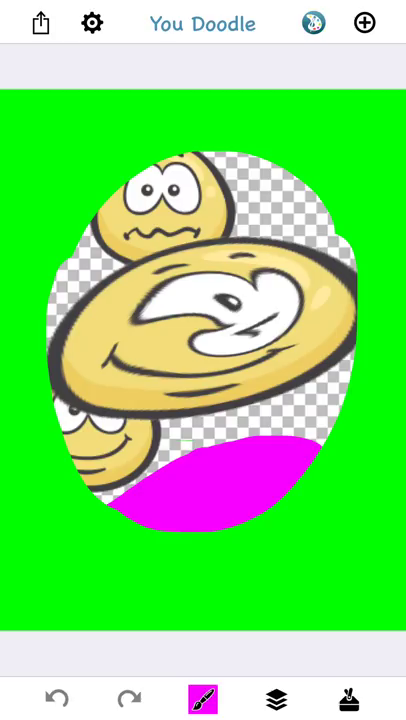
# - Merge the emoji-and-green-frame artwork into the background layer via Merge to Background
pyautogui.click(276, 698)
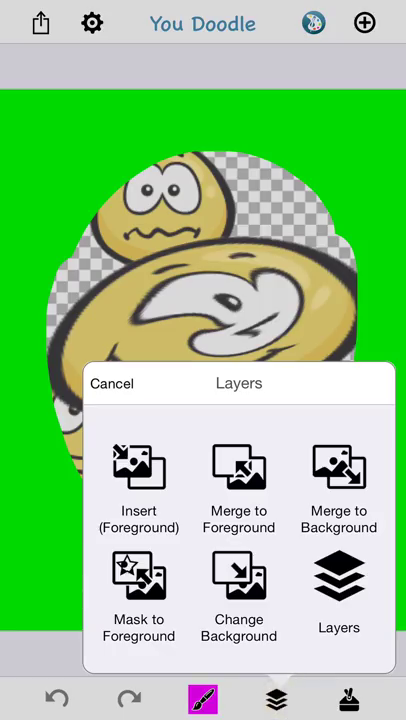
pyautogui.click(338, 490)
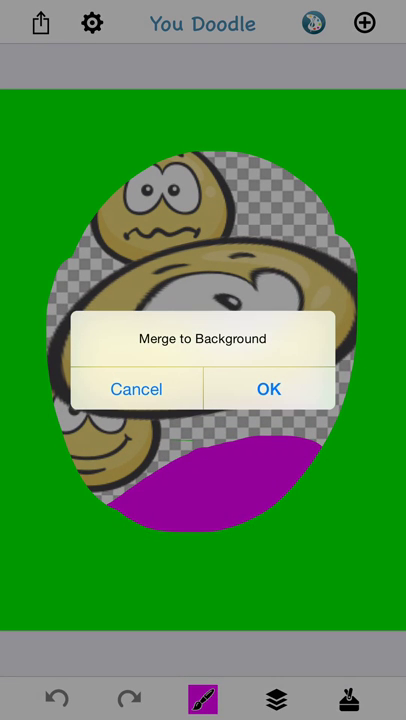
pyautogui.click(268, 388)
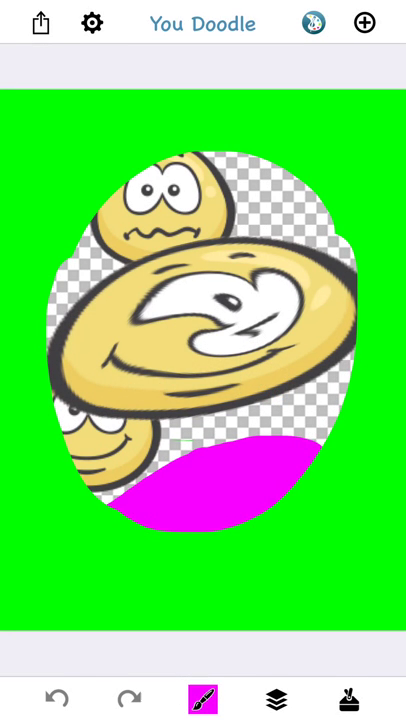
# - Check in the Layers view that the foreground layer is now empty
pyautogui.click(276, 698)
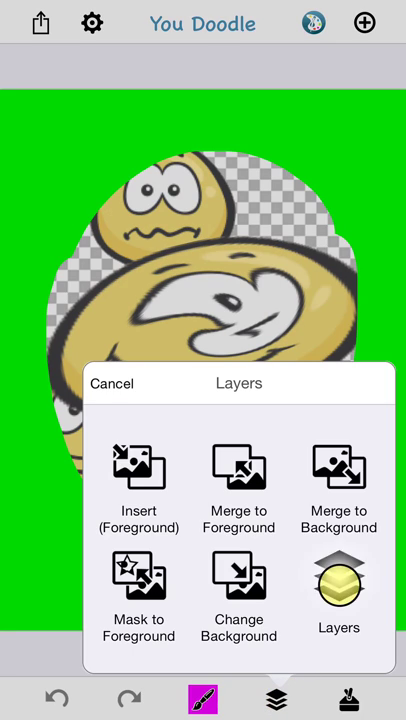
pyautogui.click(338, 588)
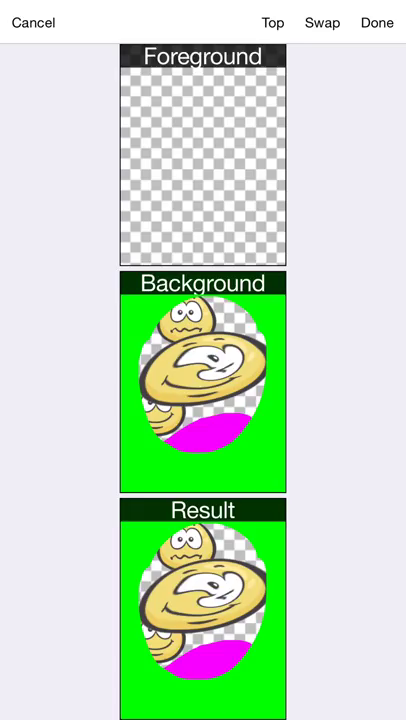
pyautogui.click(376, 22)
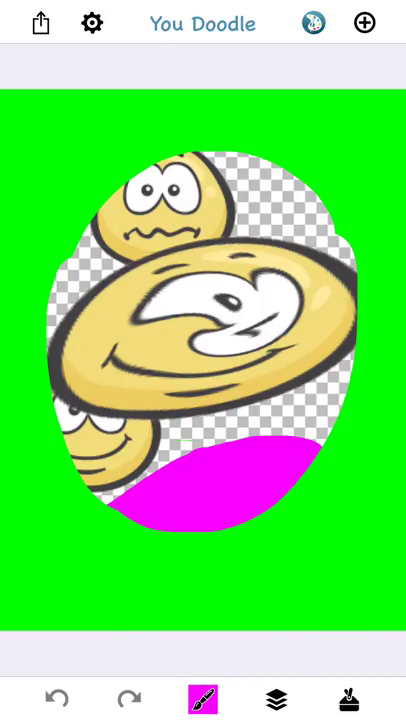
# - Add the word 'Mask' in ChalkboardSE-Bold as an adjustable text box over the artwork
pyautogui.click(276, 698)
pyautogui.write('Mask')
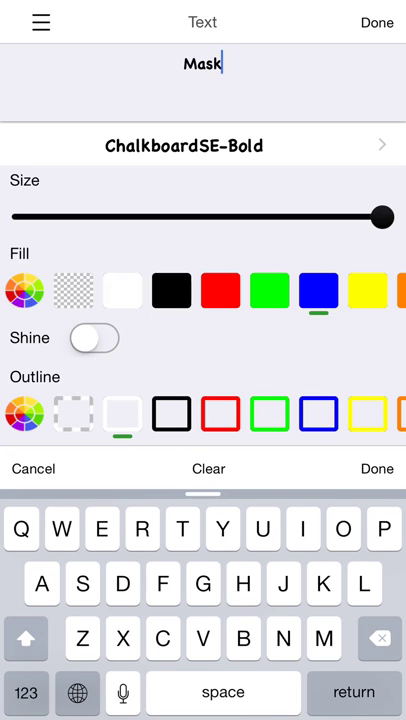
pyautogui.click(376, 468)
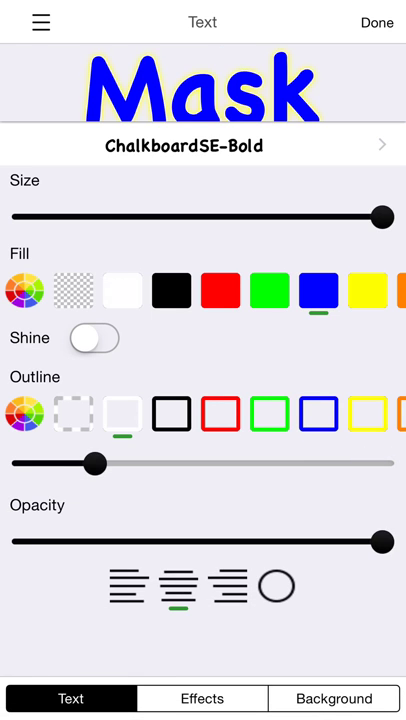
pyautogui.click(376, 20)
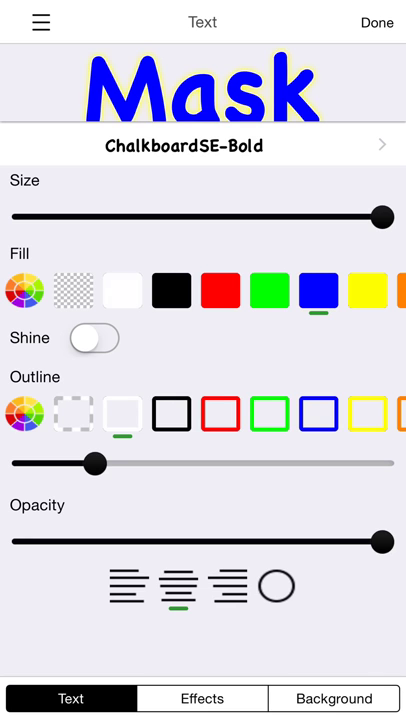
pyautogui.click(376, 20)
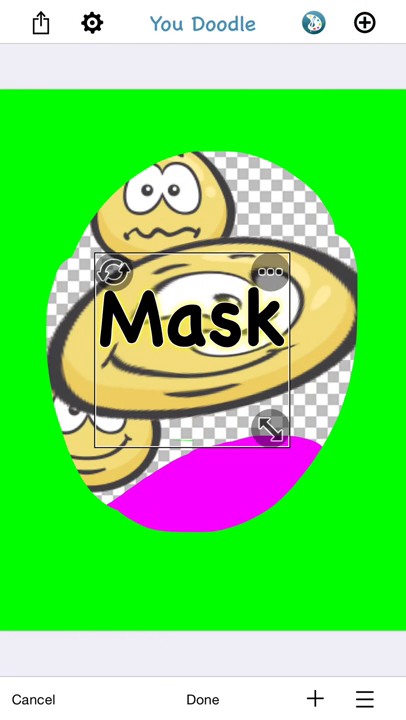
# - Commit the 'Mask' text and use it to mask the foreground via Mask to Foreground
pyautogui.click(204, 700)
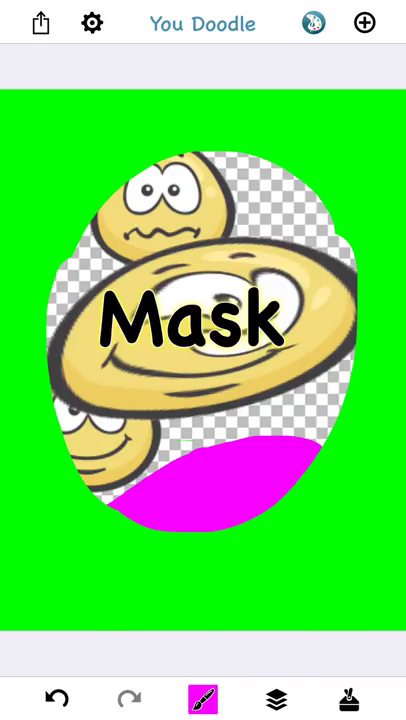
pyautogui.click(276, 698)
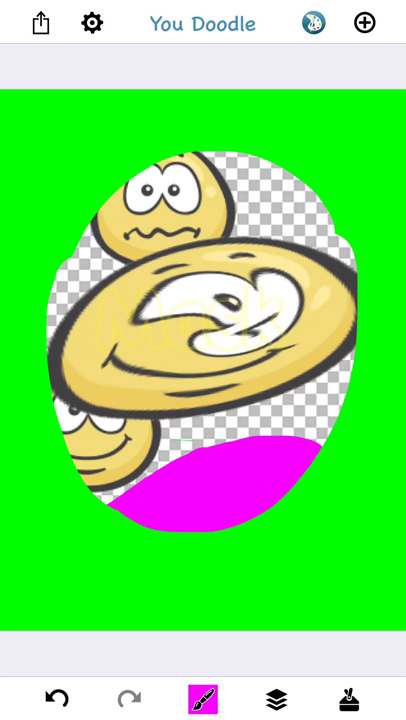
pyautogui.click(276, 696)
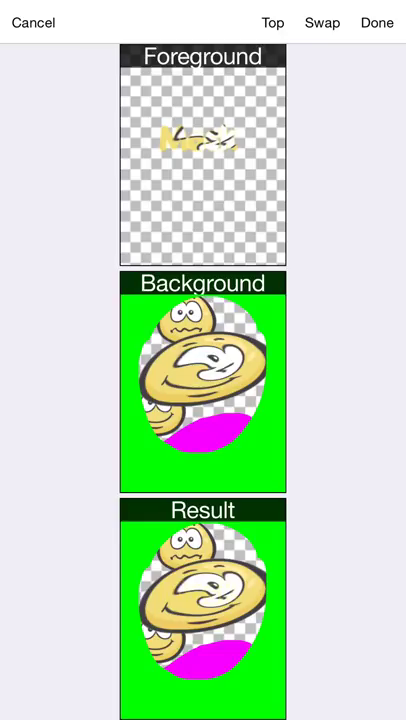
pyautogui.click(376, 22)
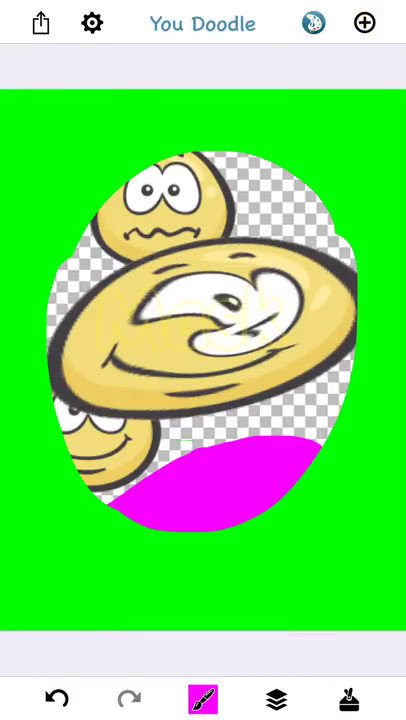
# - Replace the background with a blank image so only the Mask-shaped cutout remains
pyautogui.click(276, 696)
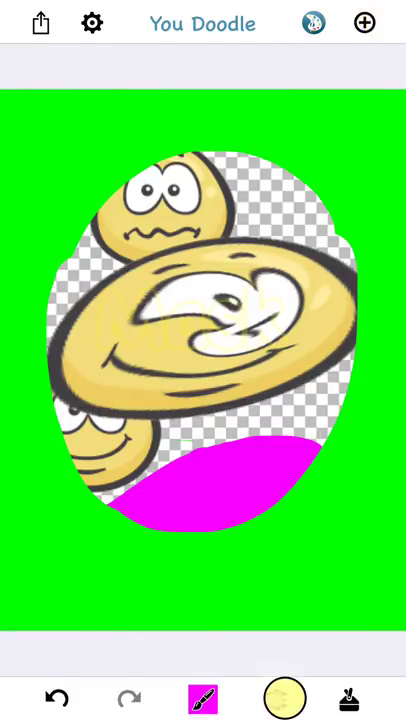
pyautogui.click(276, 698)
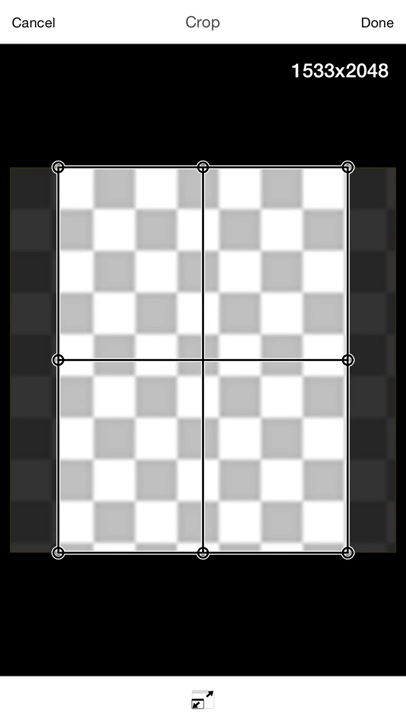
pyautogui.click(376, 22)
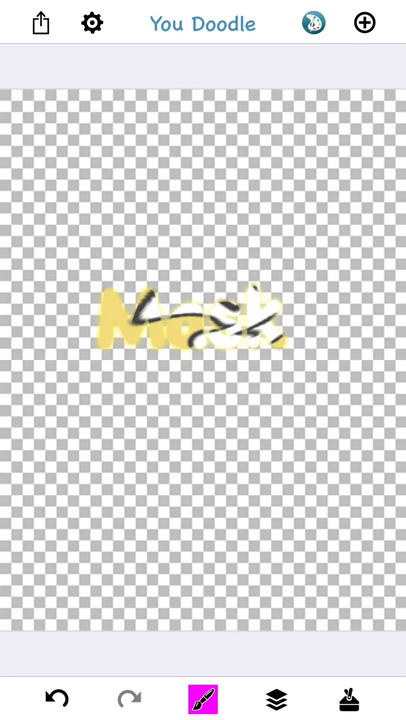